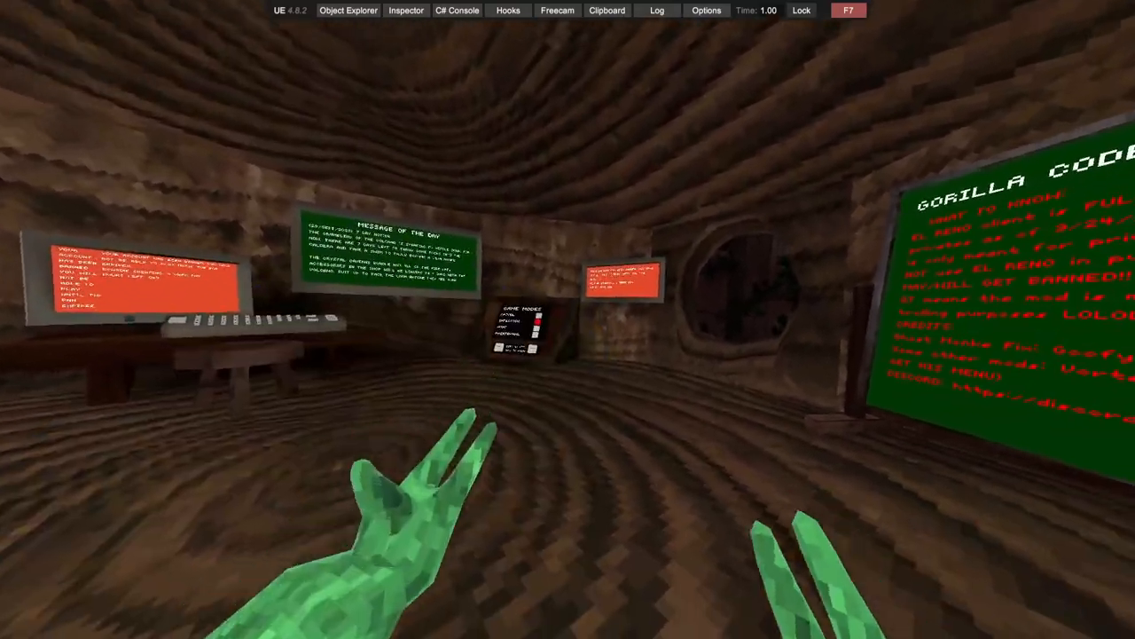
pyautogui.moveTo(567, 320)
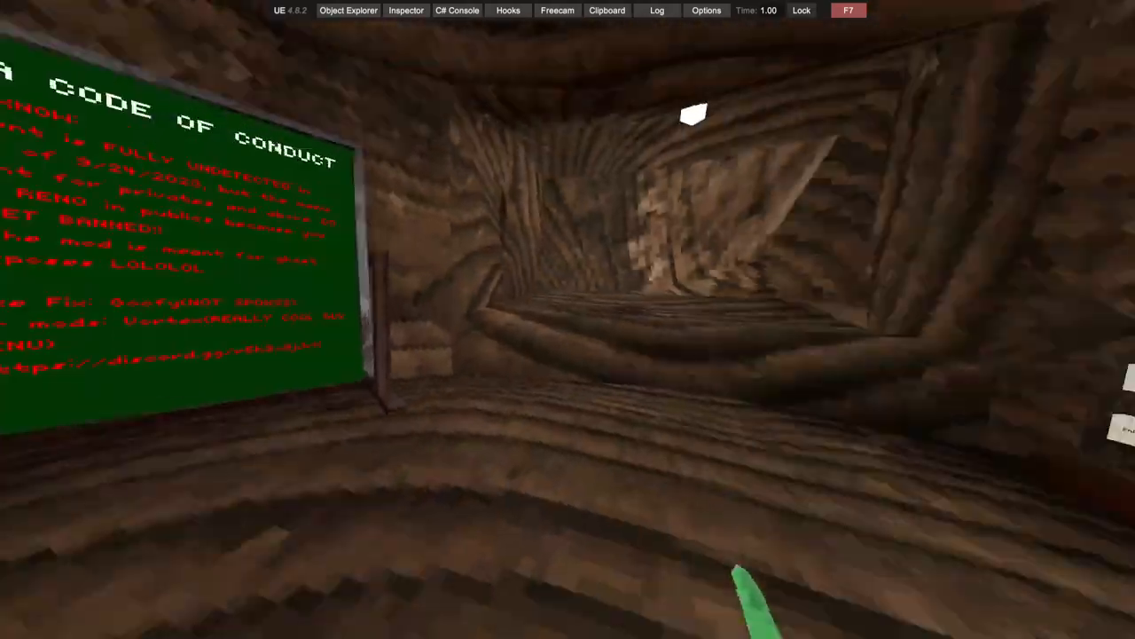